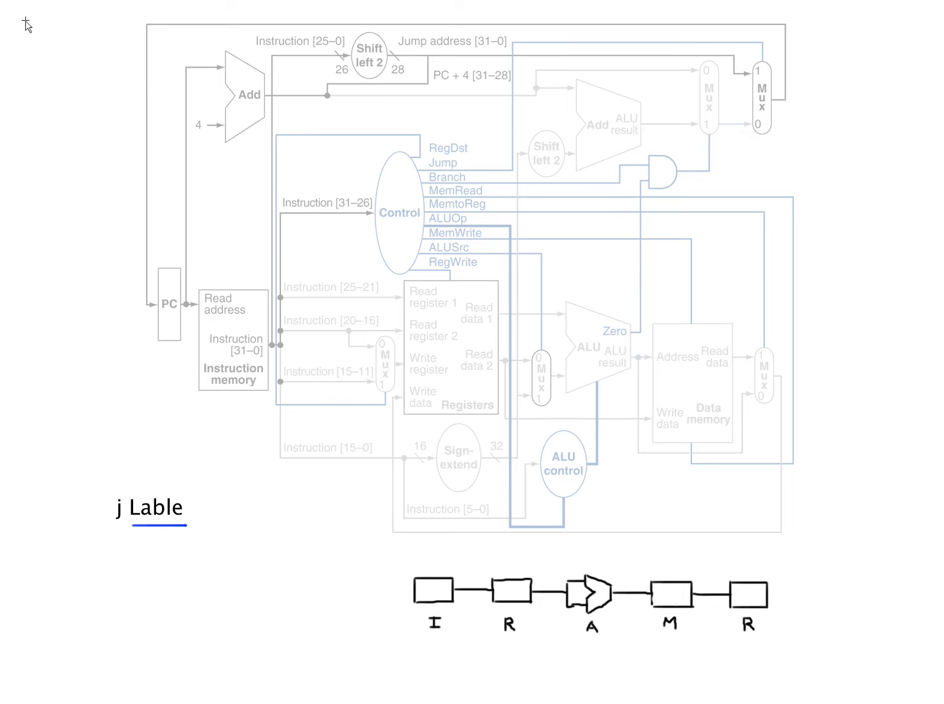
{"action": "mouse_move", "coordinate": [471, 350]}
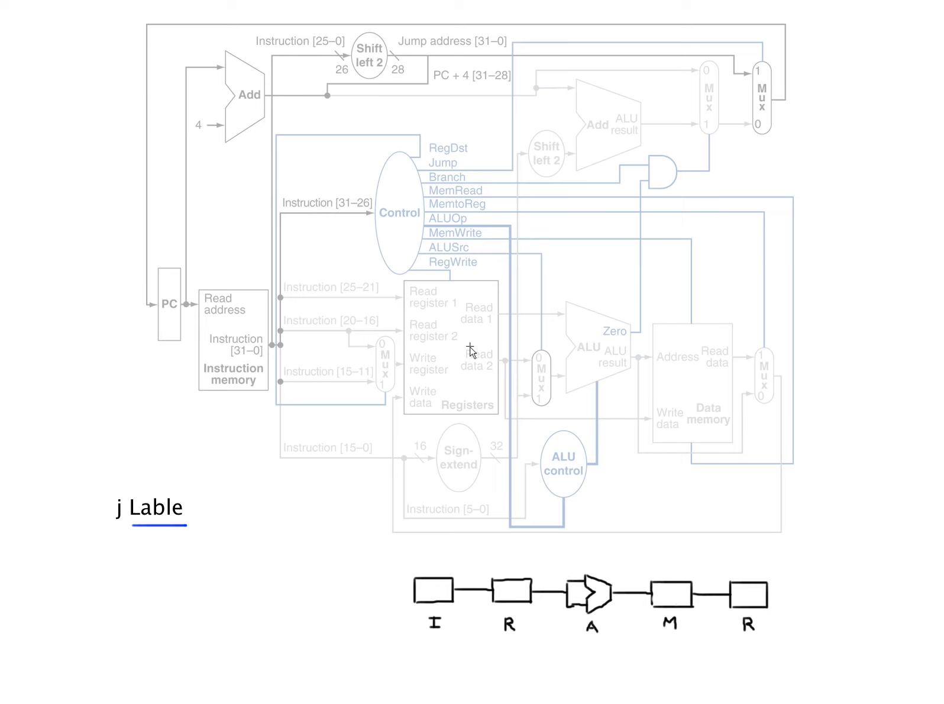
{"action": "mouse_move", "coordinate": [199, 602]}
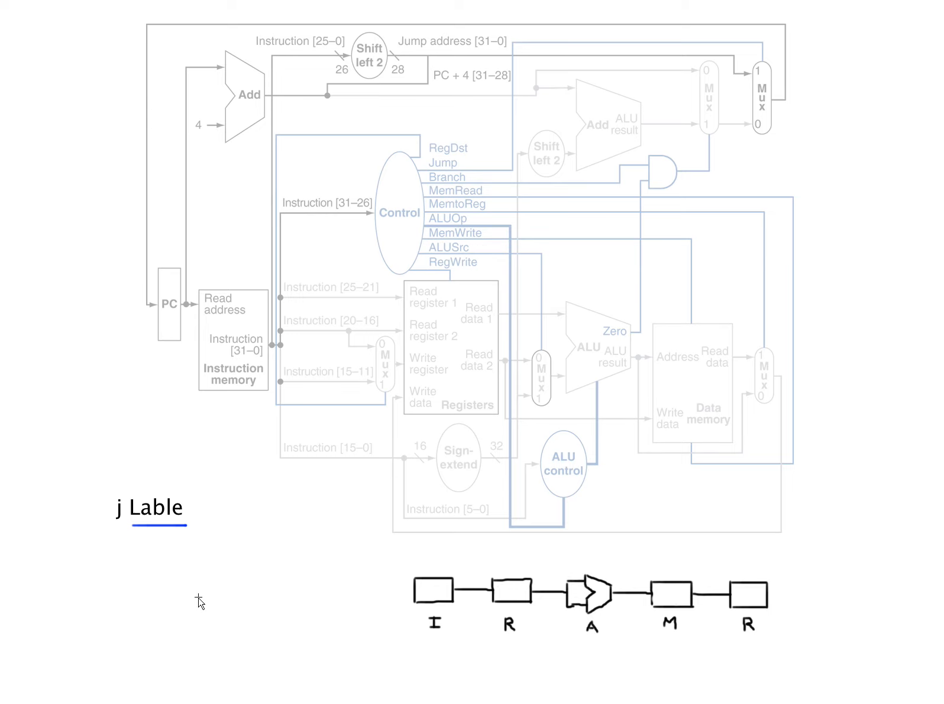
{"action": "mouse_move", "coordinate": [35, 83]}
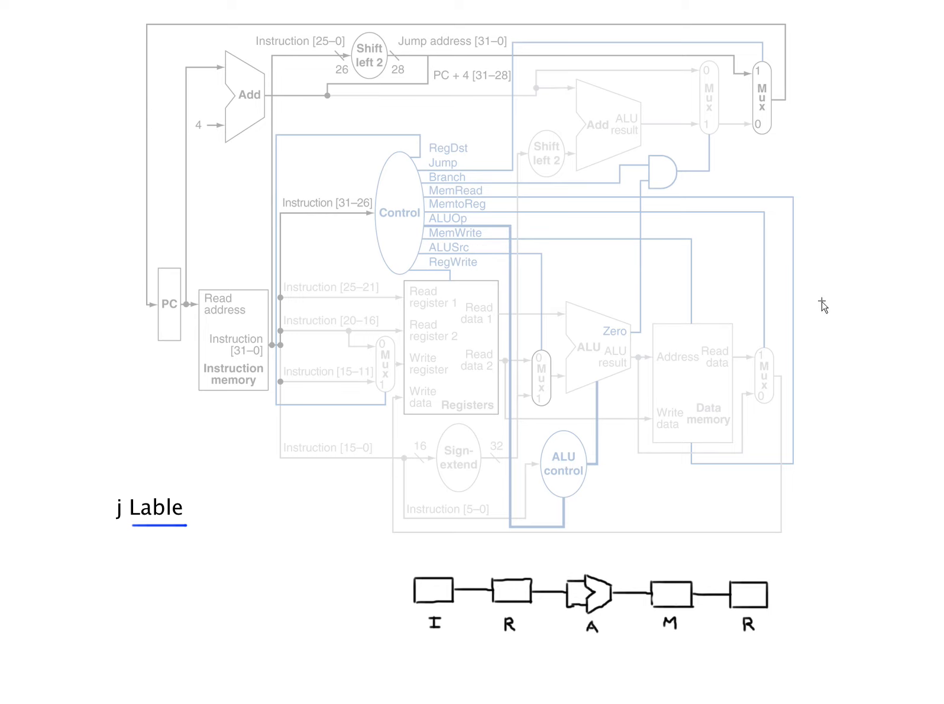
{"action": "mouse_move", "coordinate": [268, 349]}
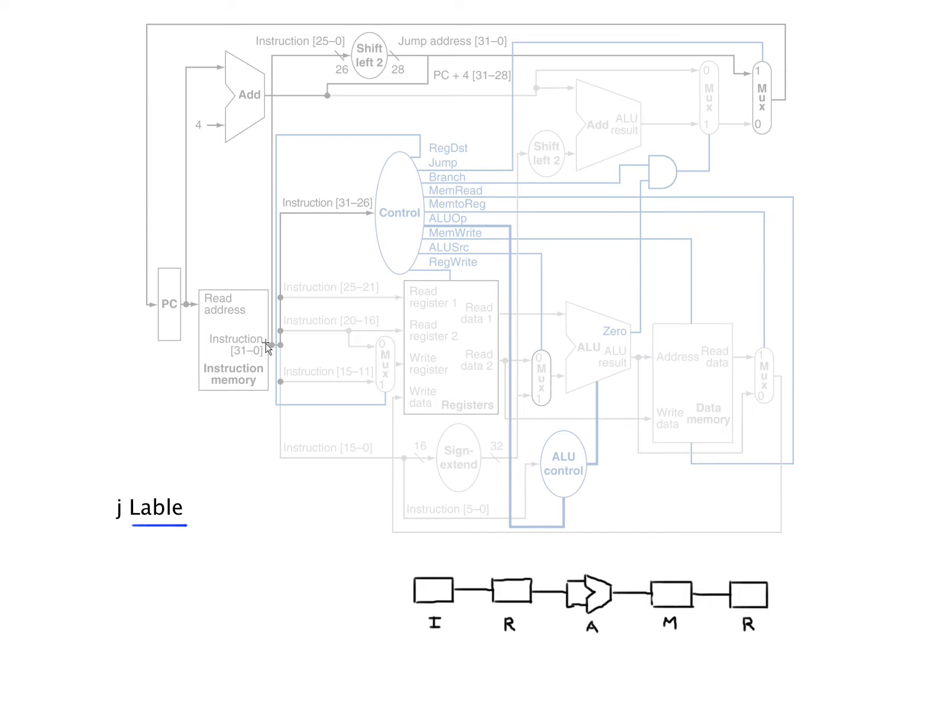
{"action": "mouse_move", "coordinate": [266, 351]}
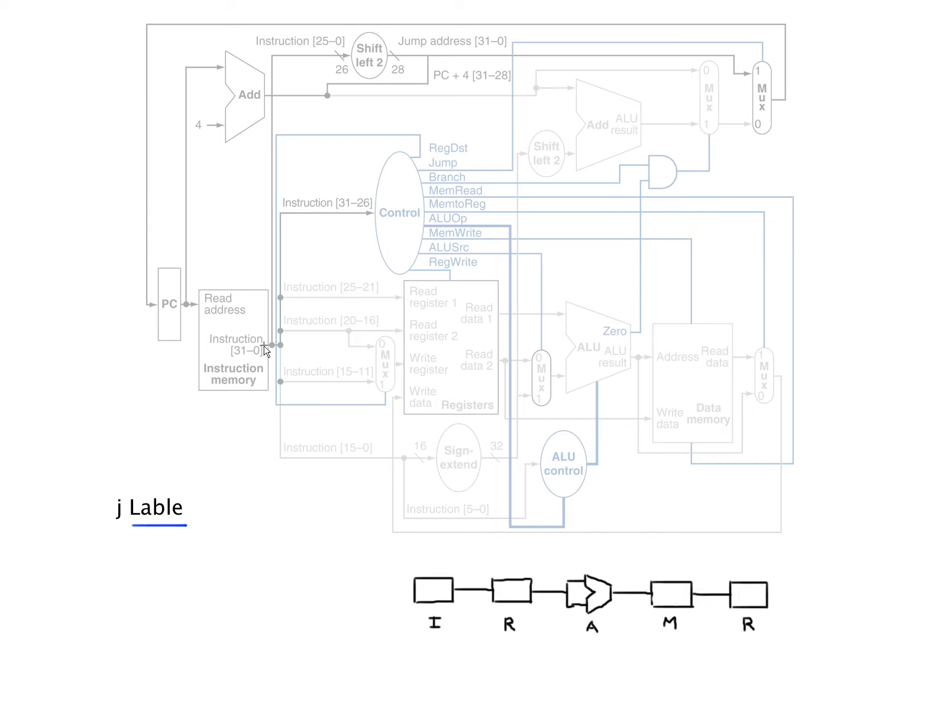
{"action": "mouse_move", "coordinate": [383, 56]}
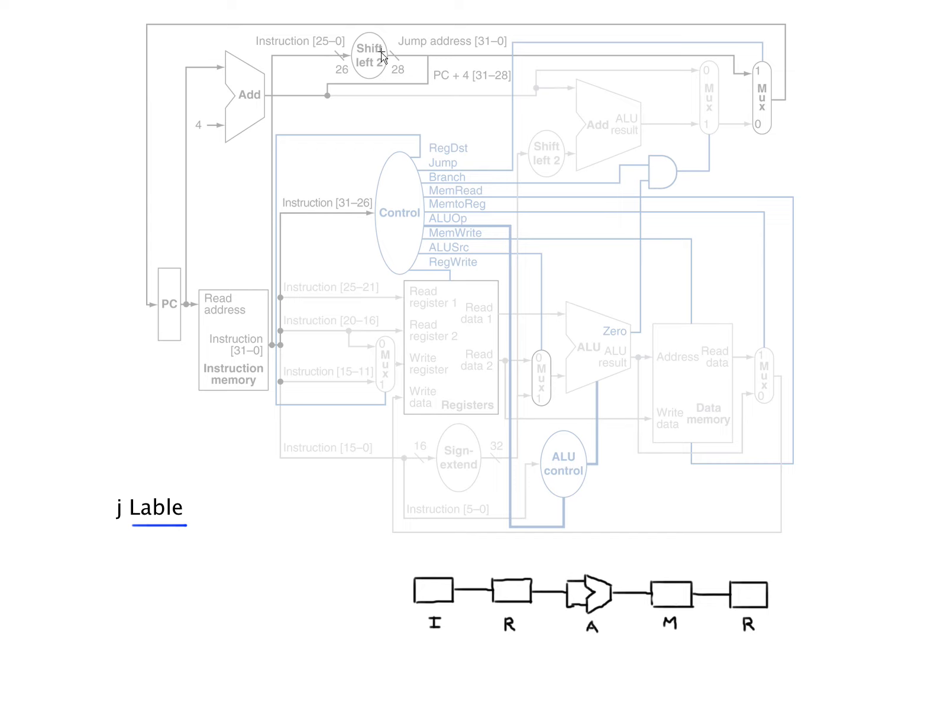
{"action": "mouse_move", "coordinate": [246, 102]}
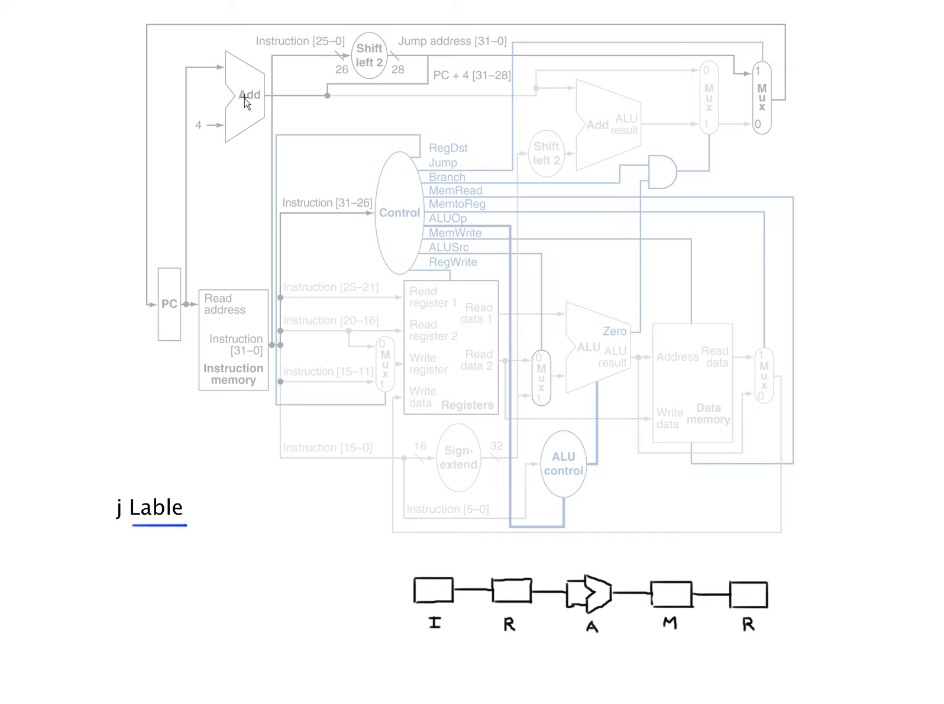
{"action": "mouse_move", "coordinate": [459, 77]}
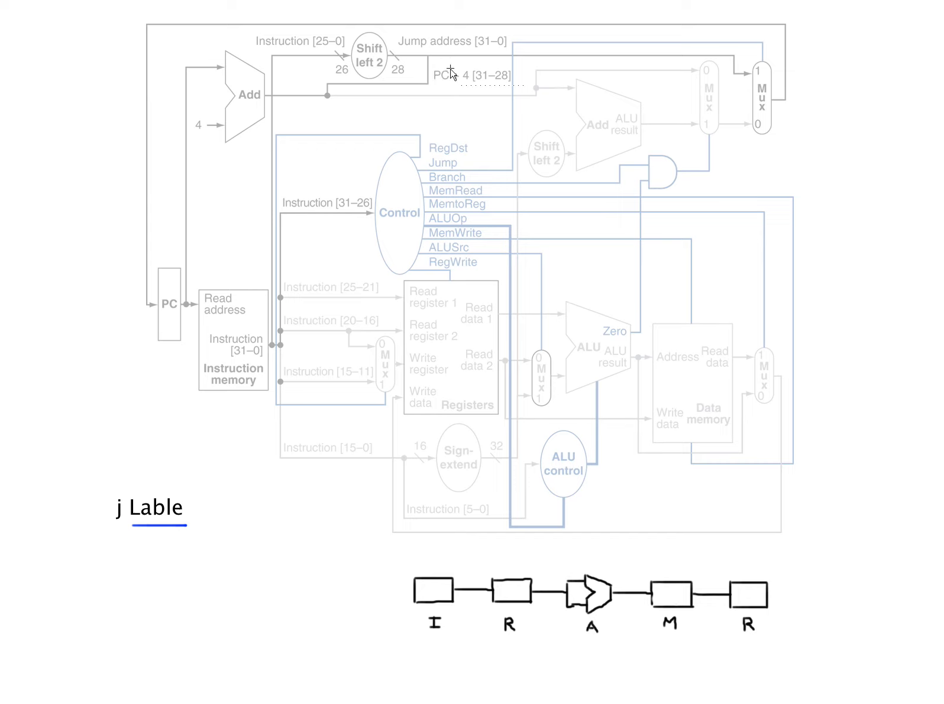
{"action": "mouse_move", "coordinate": [105, 62]}
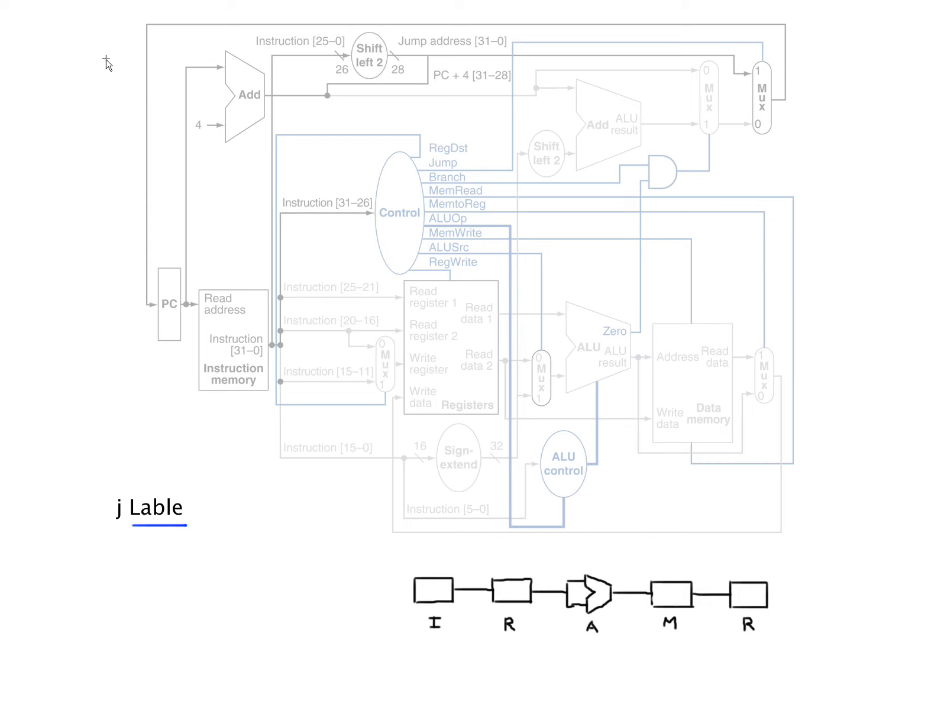
{"action": "mouse_move", "coordinate": [538, 370]}
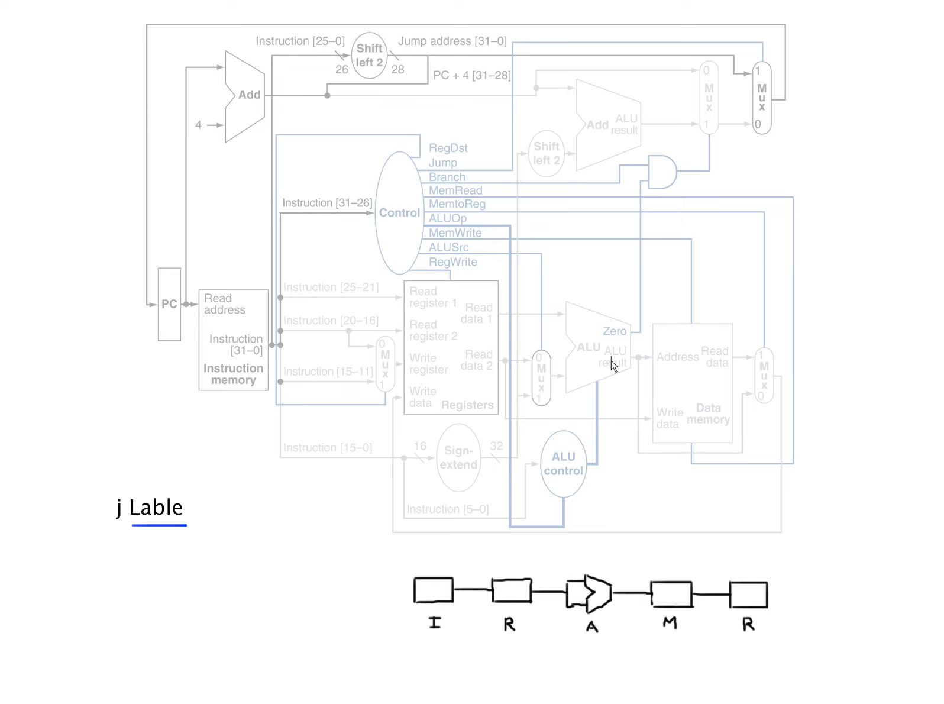
{"action": "mouse_move", "coordinate": [685, 367]}
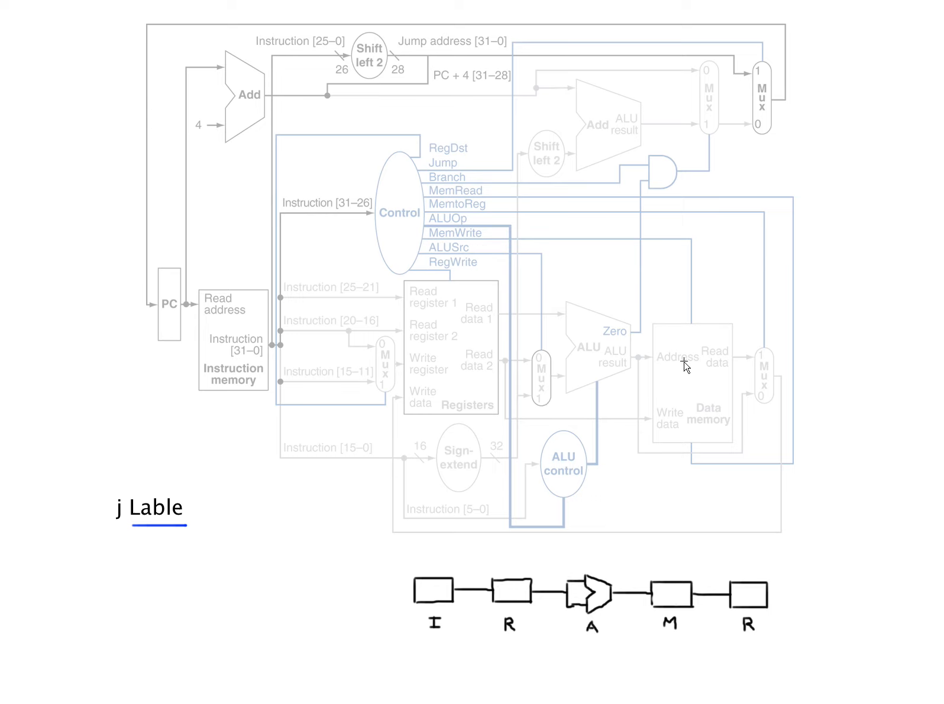
{"action": "mouse_move", "coordinate": [509, 409]}
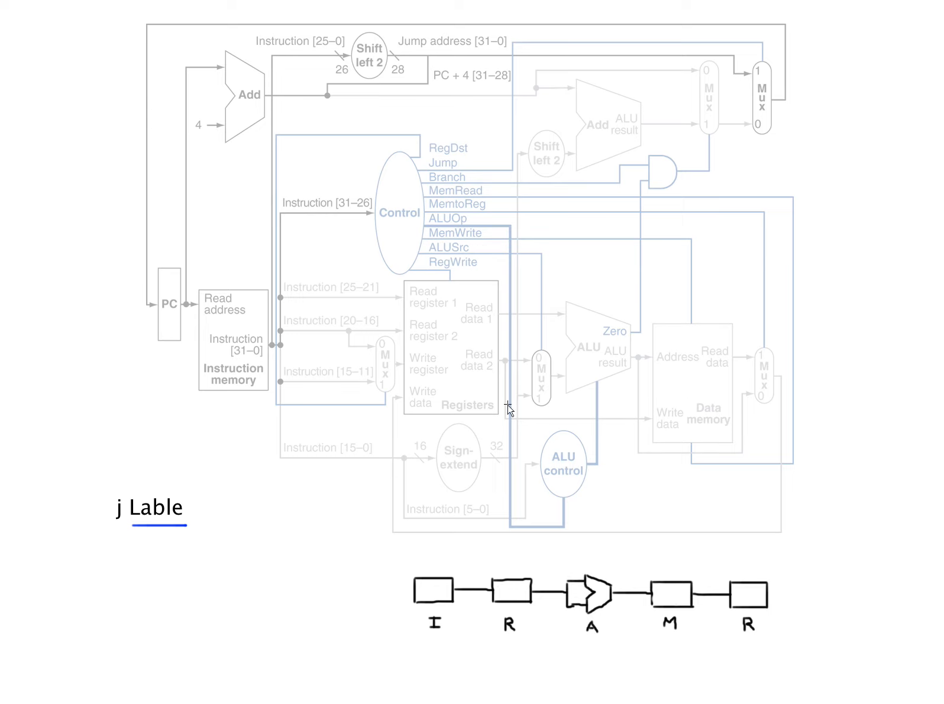
{"action": "mouse_move", "coordinate": [510, 411]}
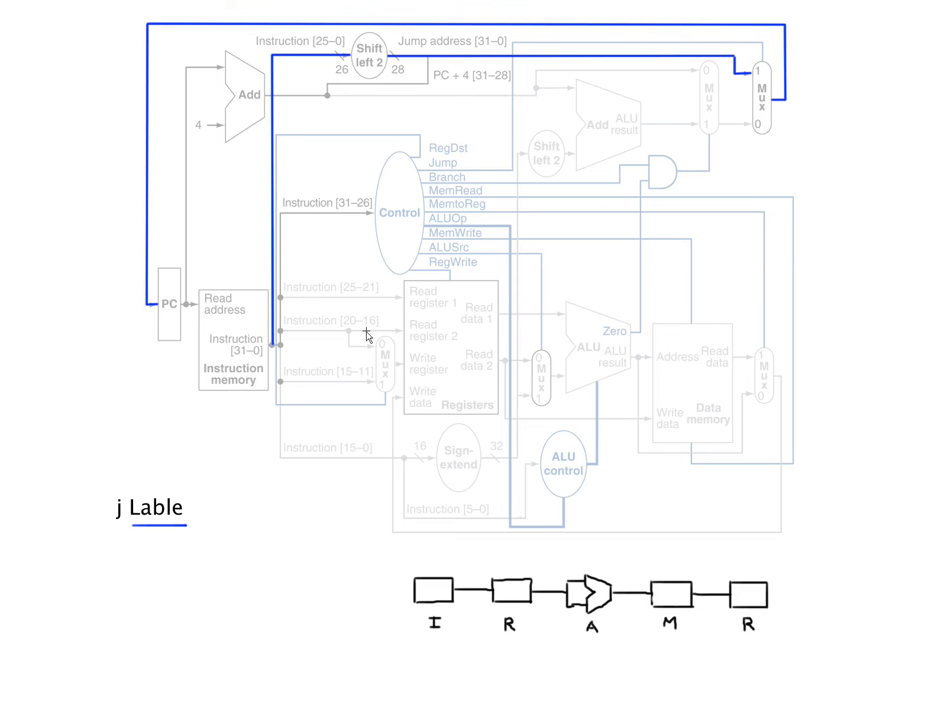
{"action": "mouse_move", "coordinate": [128, 171]}
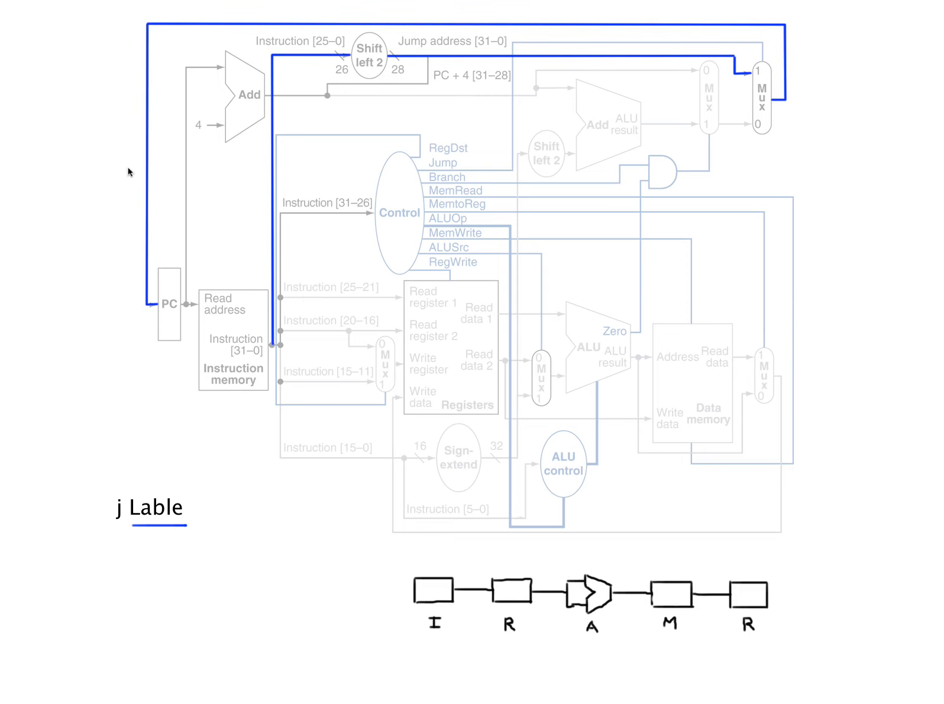
{"action": "mouse_move", "coordinate": [76, 235]}
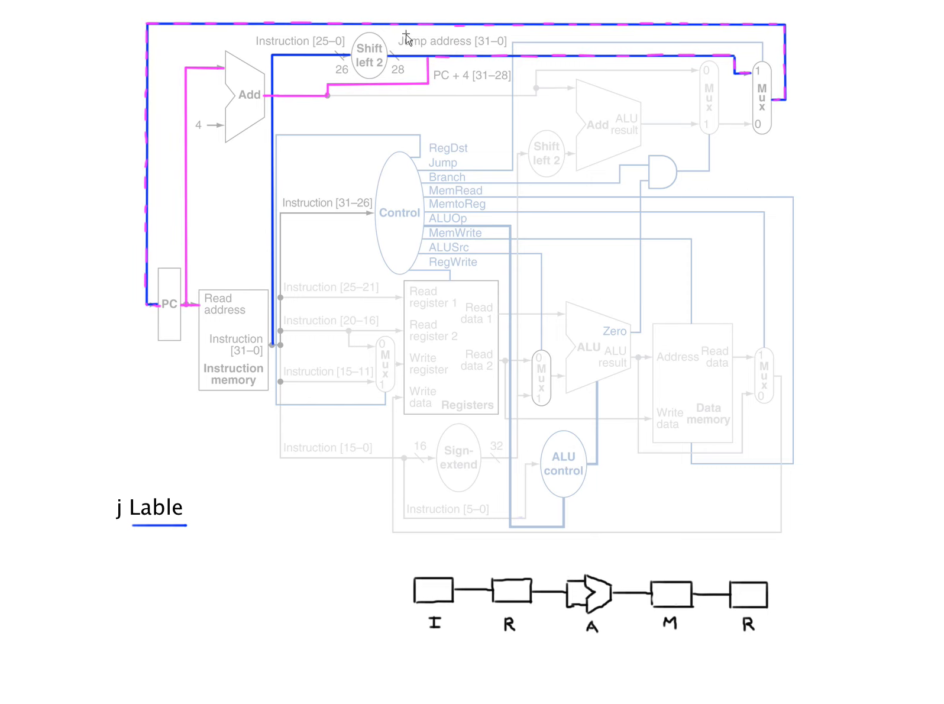
{"action": "mouse_move", "coordinate": [436, 57]}
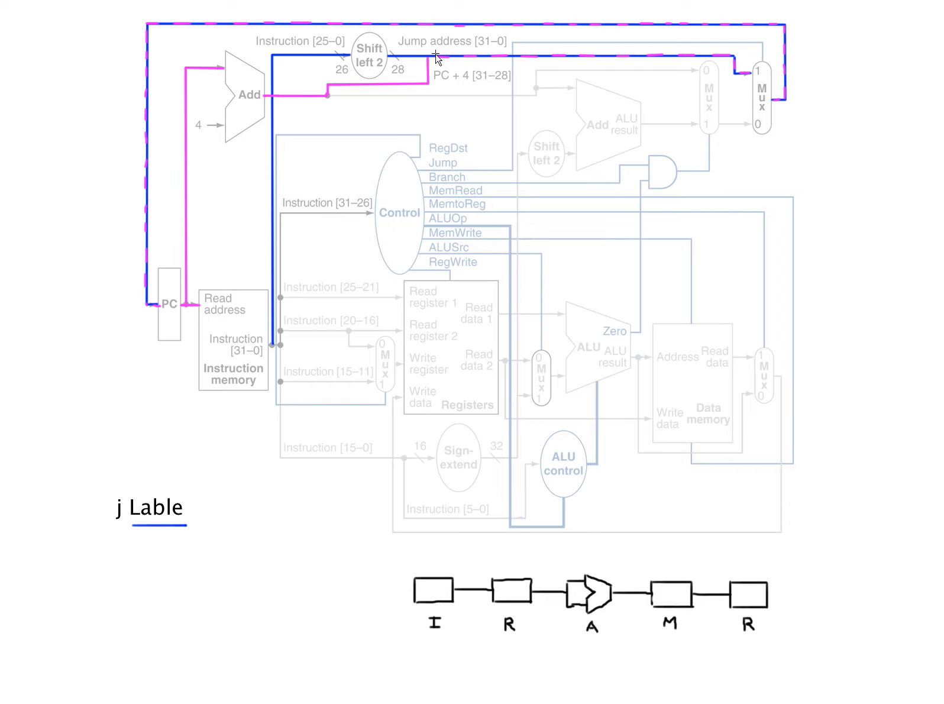
{"action": "mouse_move", "coordinate": [464, 60]}
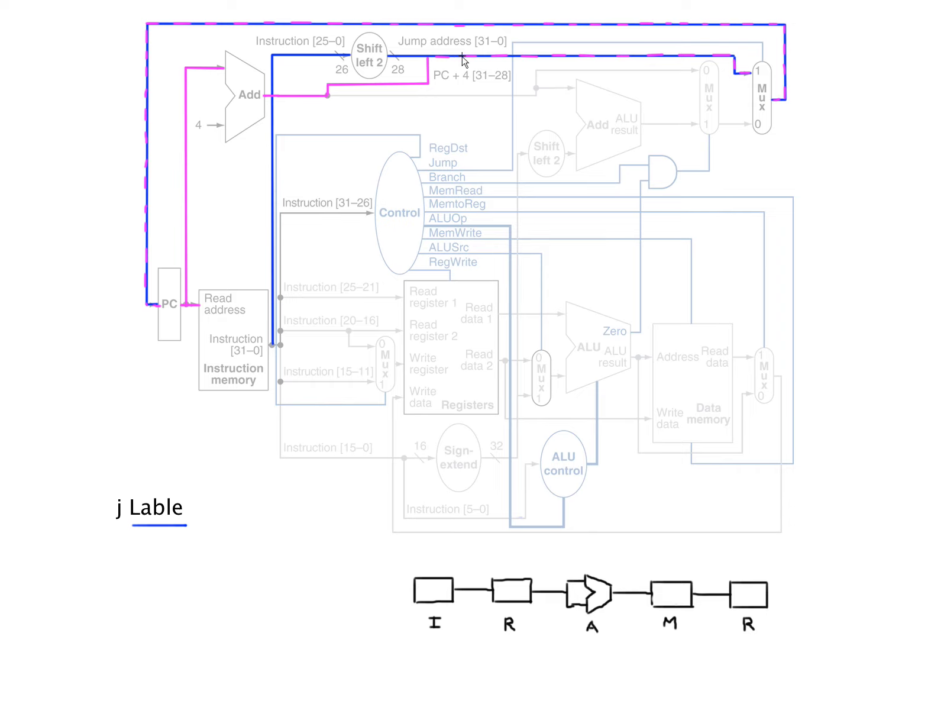
{"action": "mouse_move", "coordinate": [732, 66]}
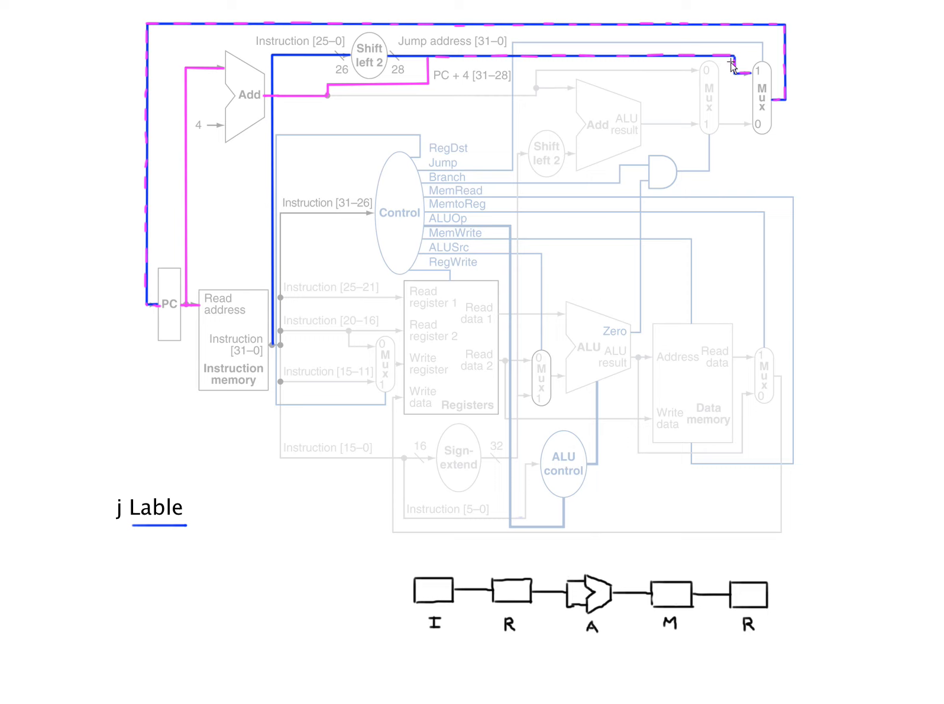
{"action": "mouse_move", "coordinate": [207, 311]}
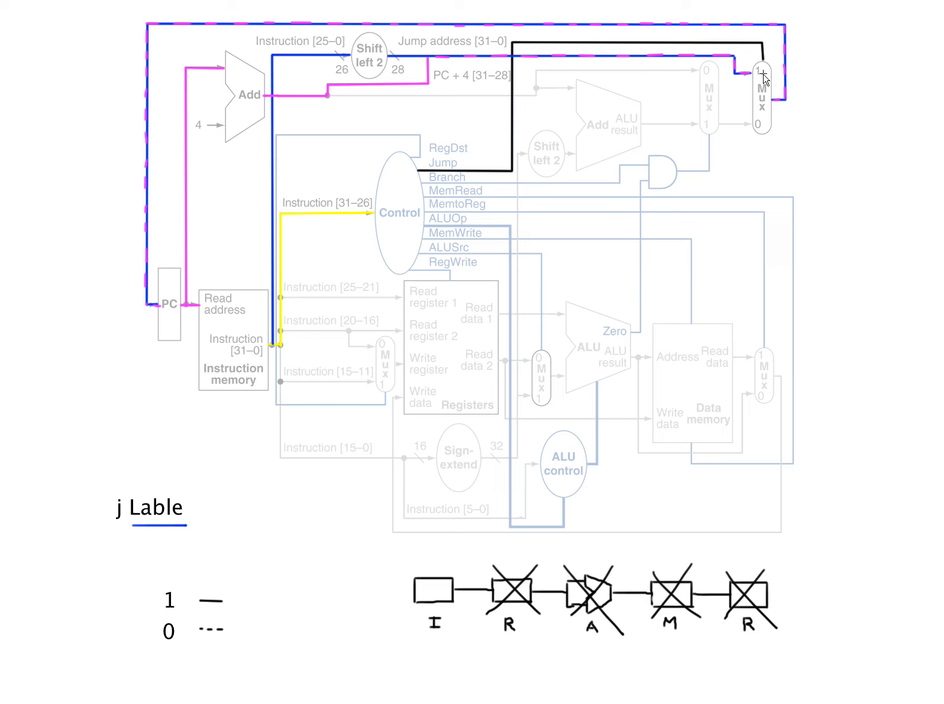
{"action": "mouse_move", "coordinate": [743, 399]}
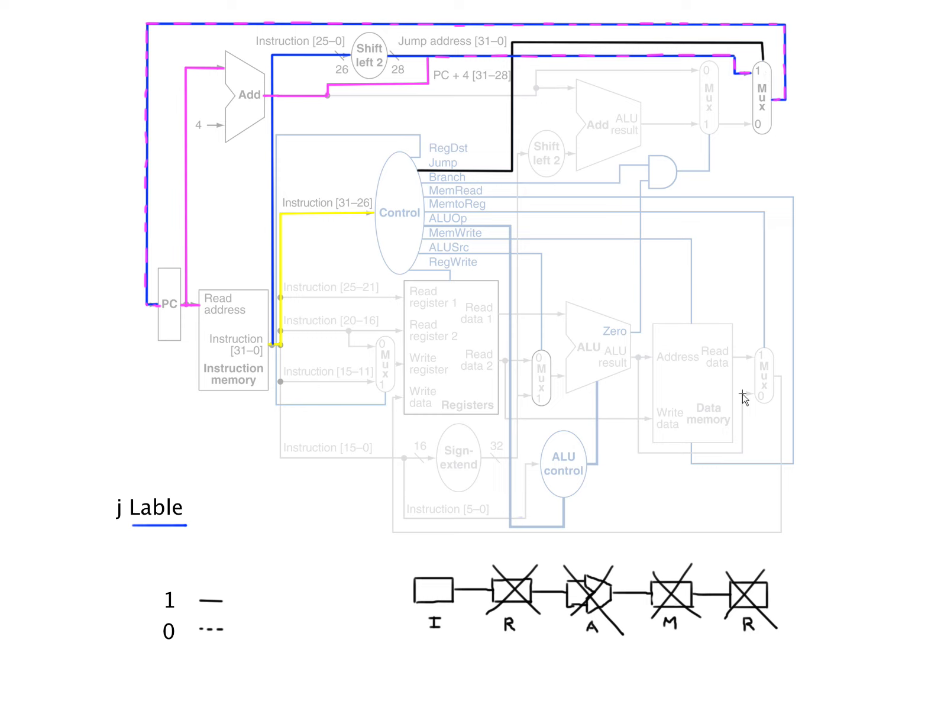
{"action": "mouse_move", "coordinate": [528, 292]}
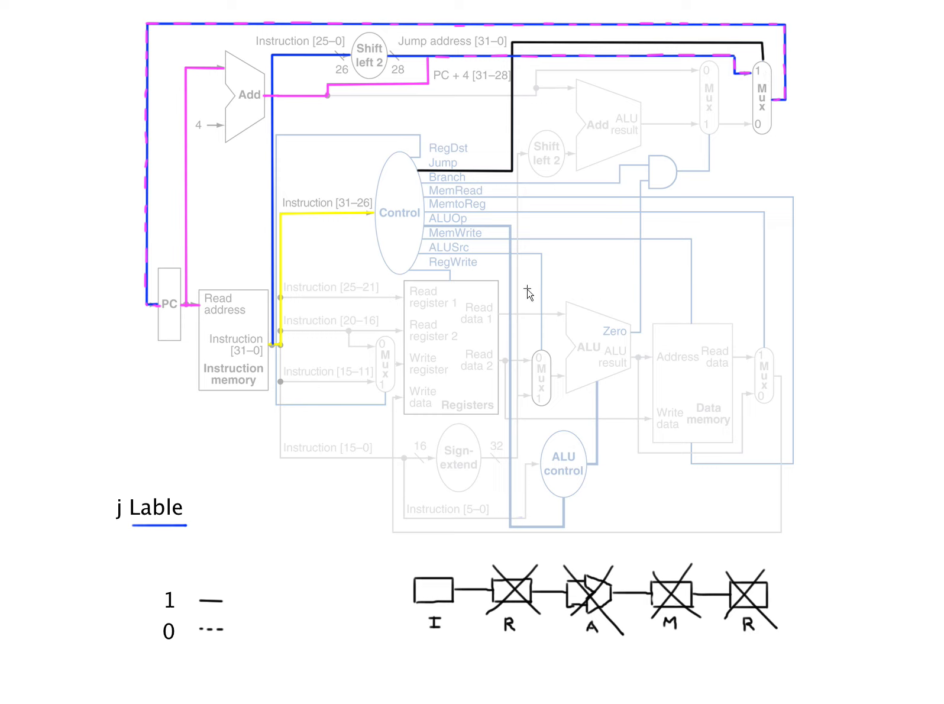
{"action": "mouse_move", "coordinate": [434, 187]}
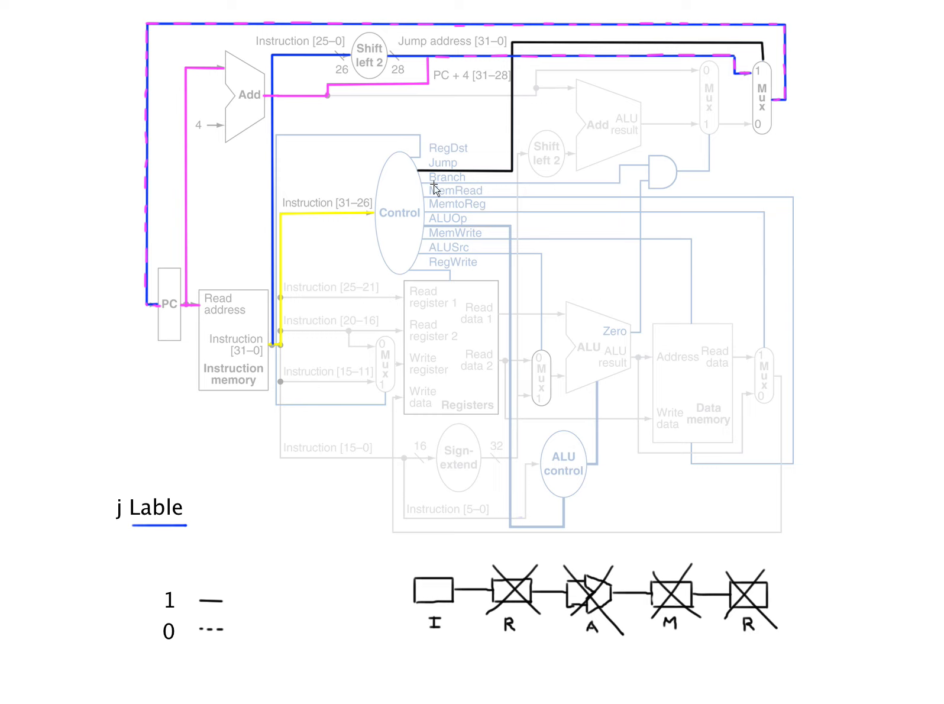
{"action": "mouse_move", "coordinate": [330, 246]}
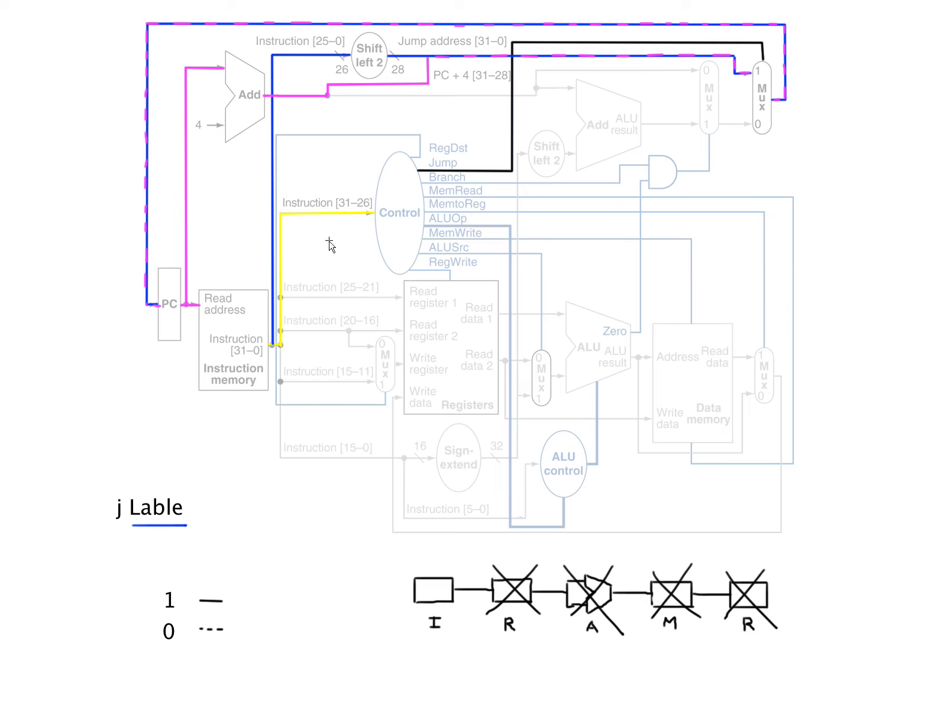
{"action": "mouse_move", "coordinate": [351, 213]}
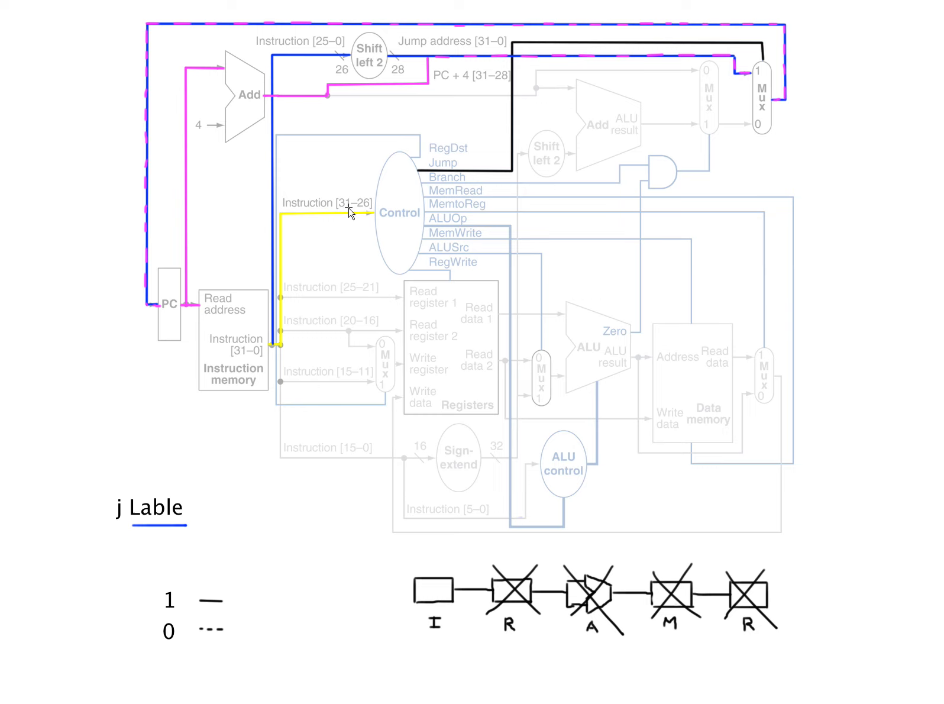
{"action": "mouse_move", "coordinate": [520, 169]}
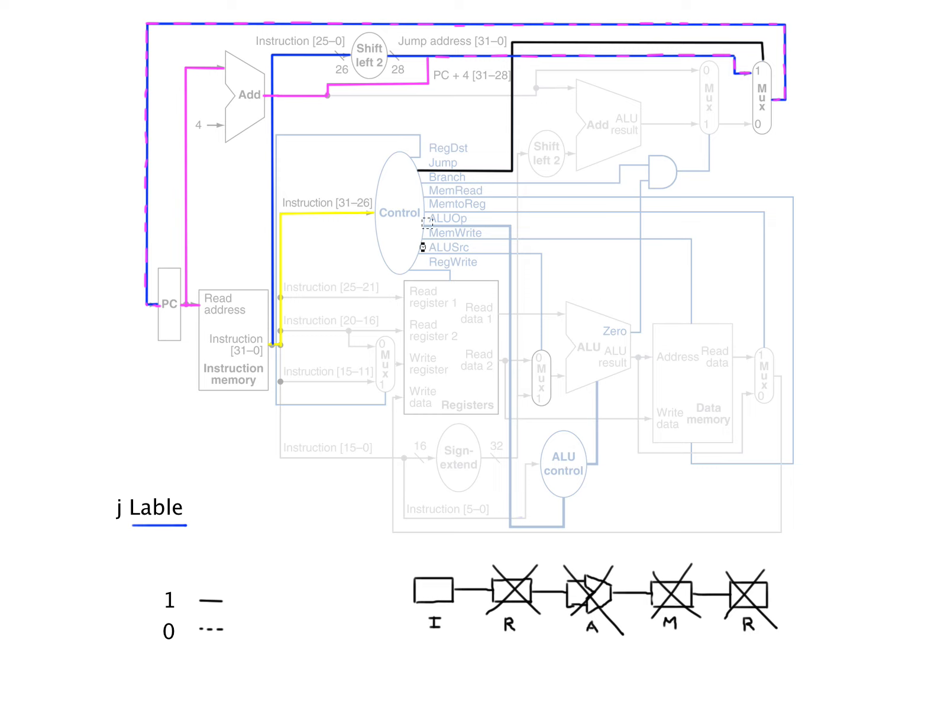
{"action": "mouse_move", "coordinate": [817, 424]}
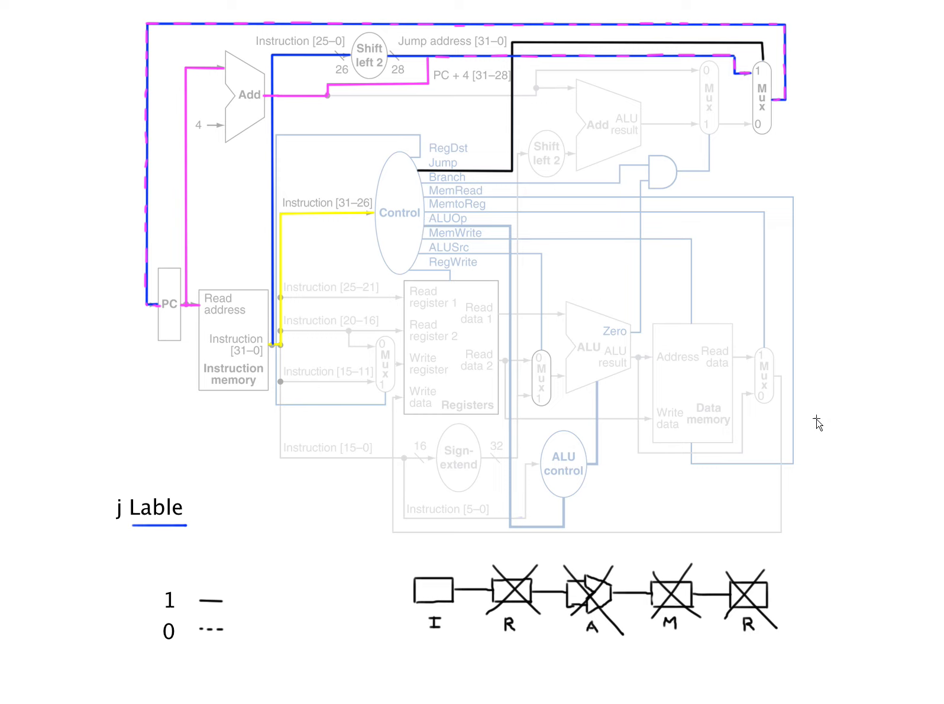
{"action": "mouse_move", "coordinate": [633, 259]}
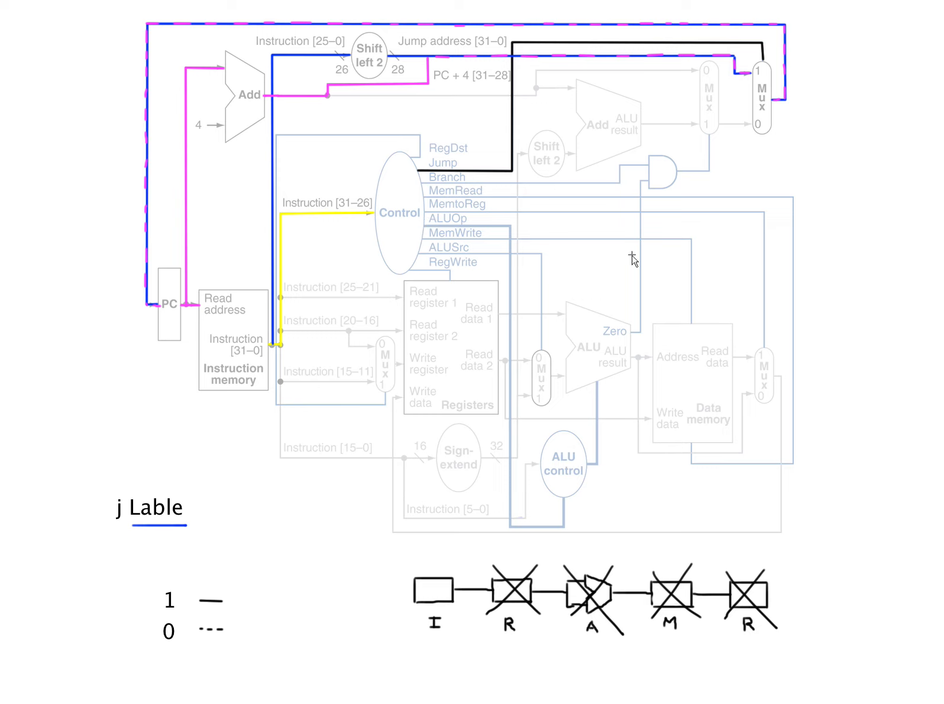
{"action": "mouse_move", "coordinate": [424, 77]}
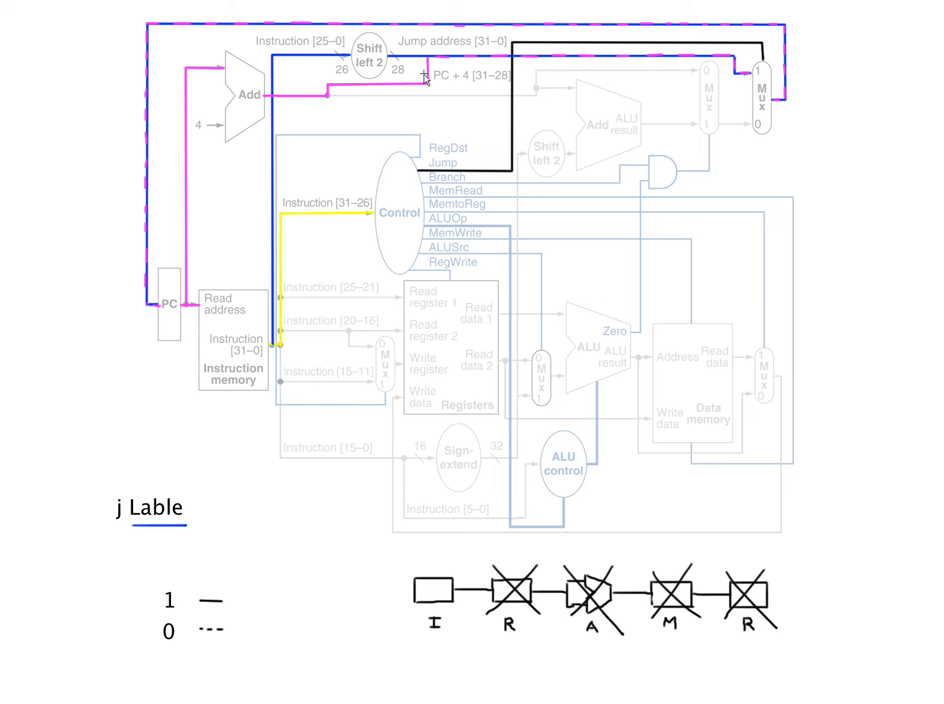
{"action": "mouse_move", "coordinate": [272, 92]}
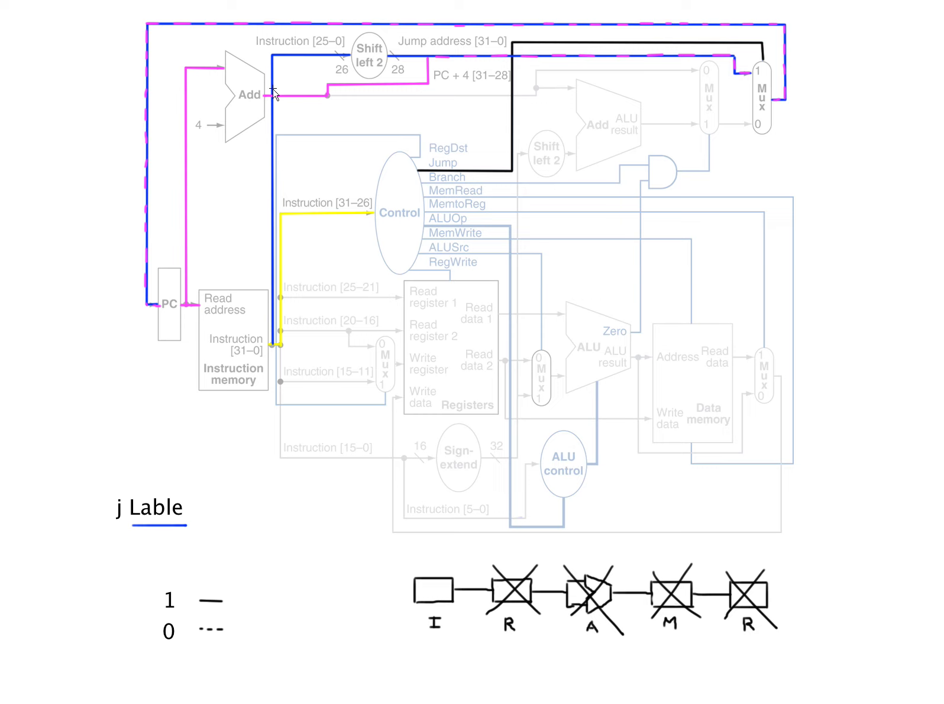
{"action": "mouse_move", "coordinate": [795, 43]}
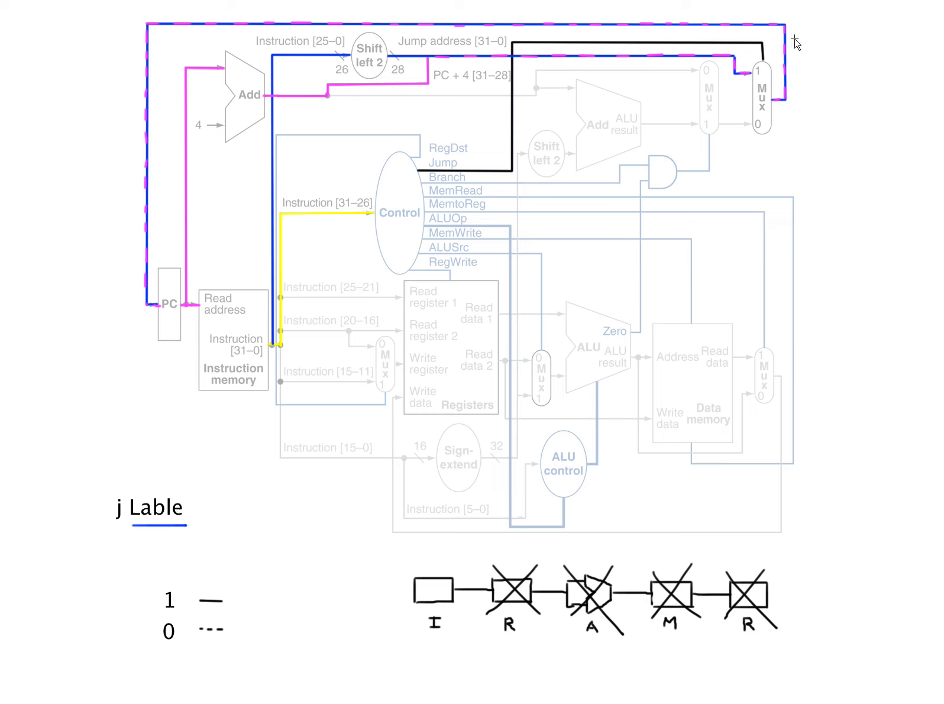
{"action": "mouse_move", "coordinate": [188, 317]}
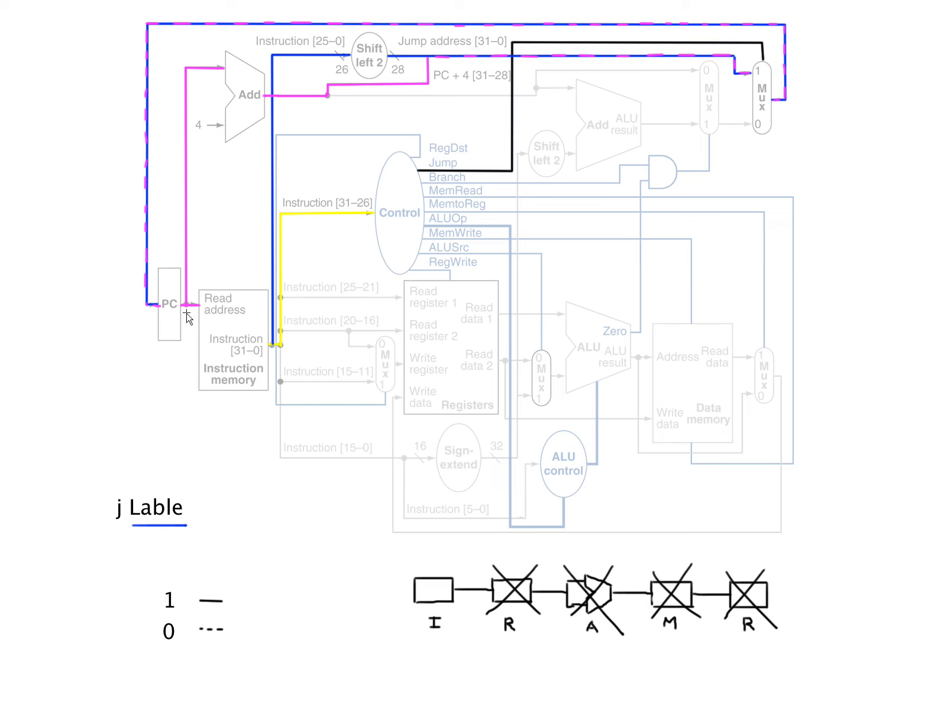